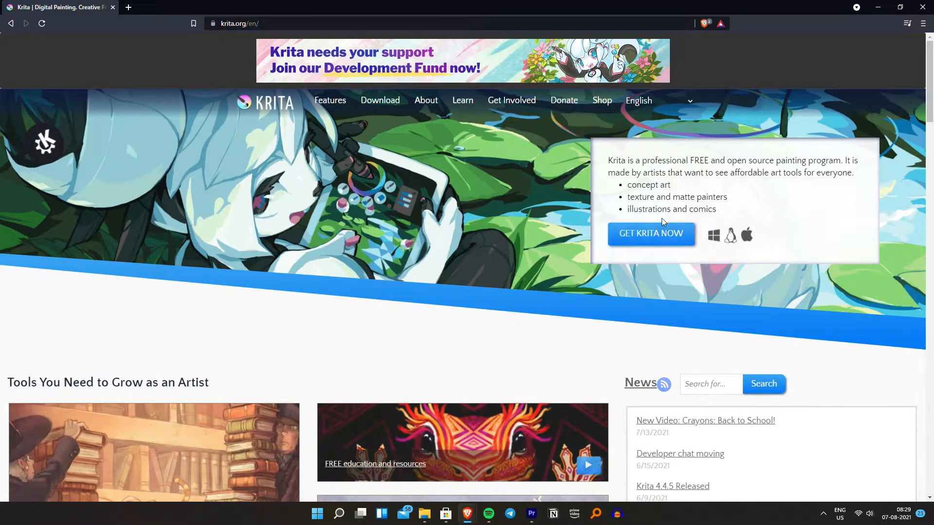
Go to the Krita Desktop download page showing the Krita 4.4.5 Windows installer.
{"action": "left_click", "coordinate": [380, 100]}
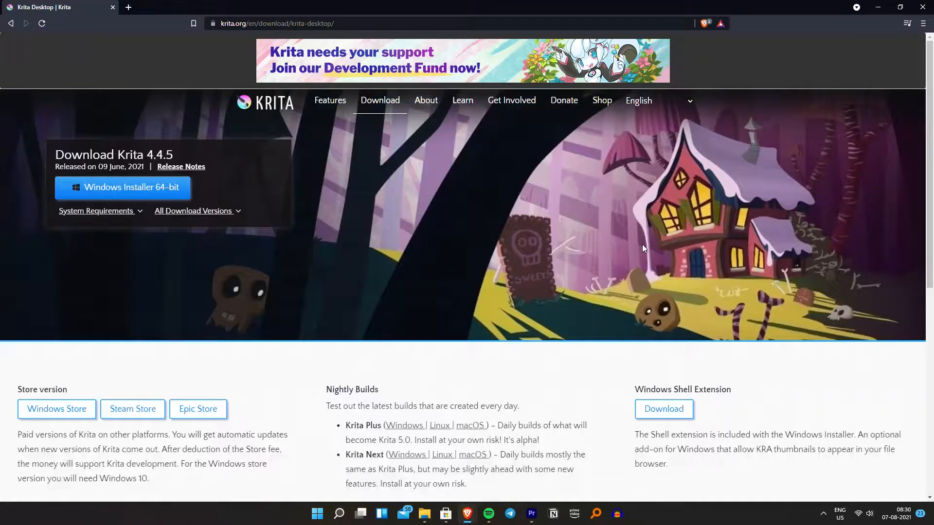
{"action": "scroll", "scroll_direction": "down", "scroll_amount": 3}
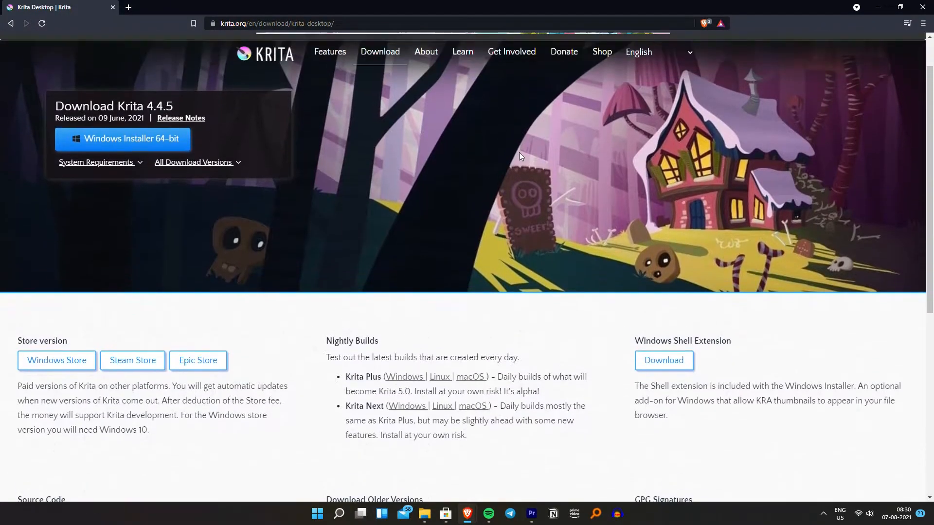
{"action": "mouse_move", "coordinate": [124, 143]}
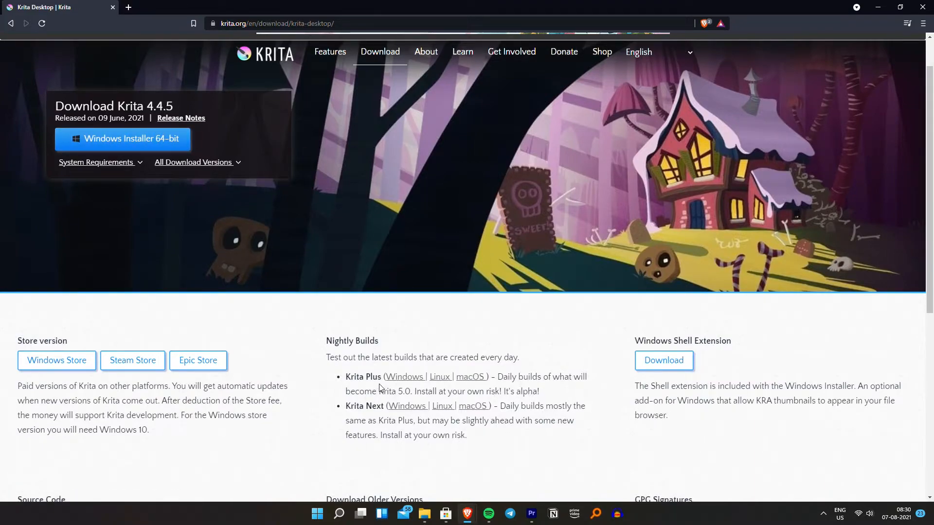
{"action": "mouse_move", "coordinate": [440, 376]}
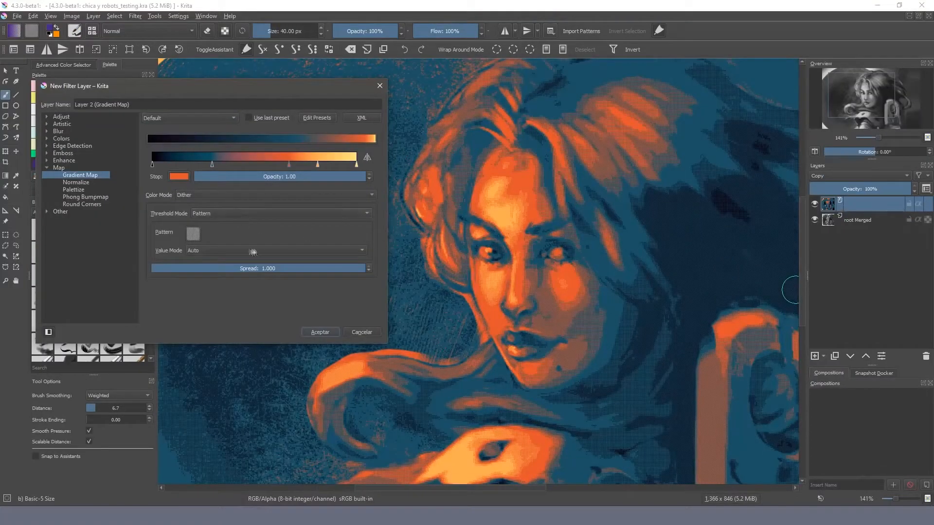
Add a Gradient Map filter layer to the portrait, then choose an orange colour for the second painting.
{"action": "left_click", "coordinate": [192, 232]}
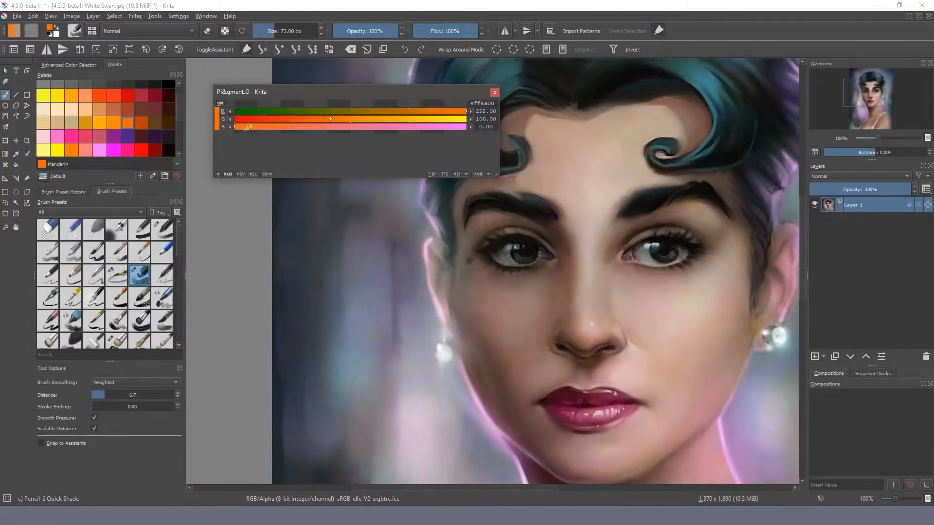
{"action": "left_click", "coordinate": [154, 17]}
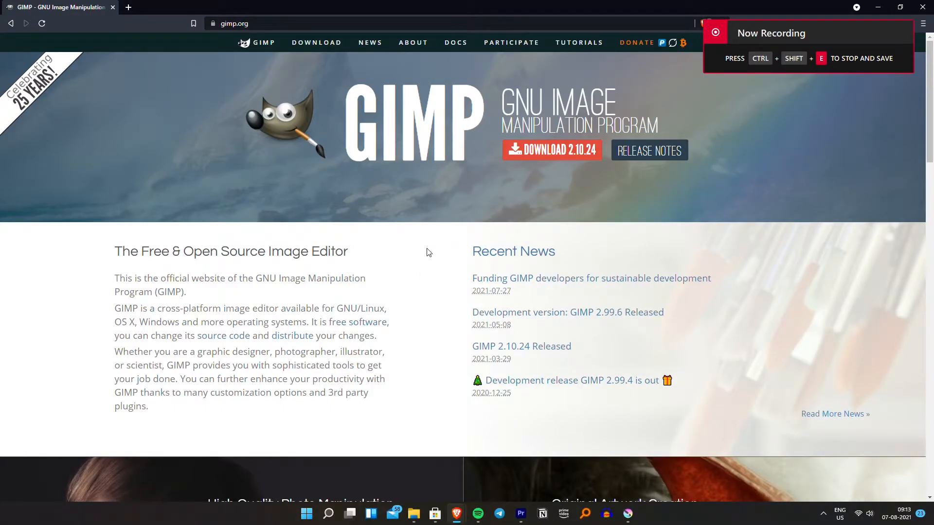
{"action": "mouse_move", "coordinate": [10, 213]}
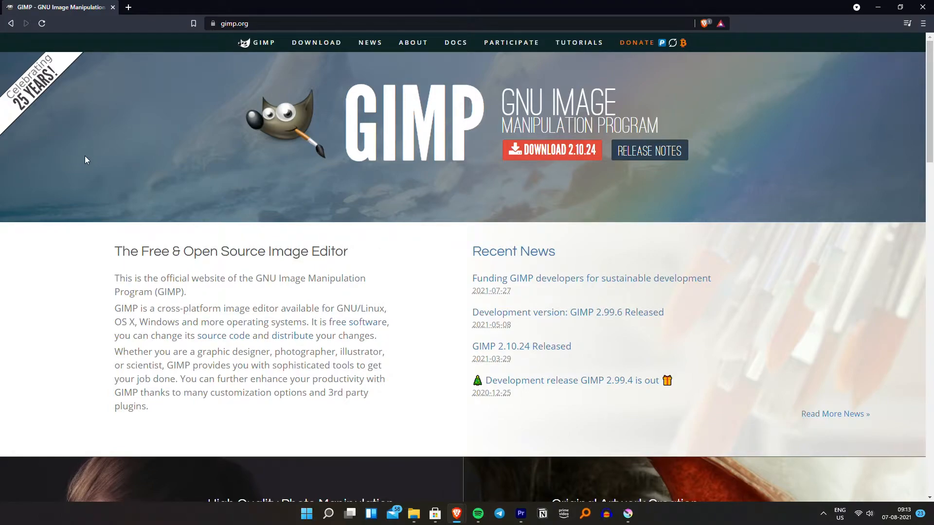
{"action": "mouse_move", "coordinate": [292, 161]}
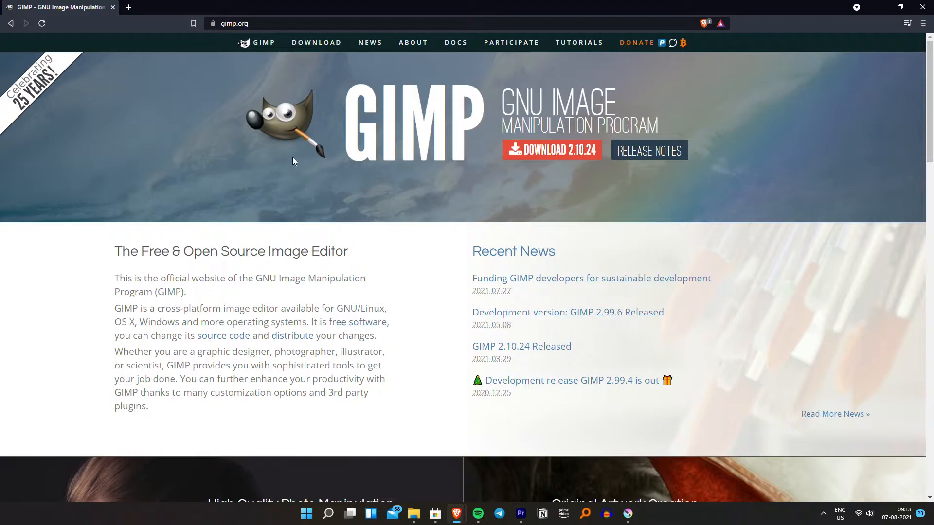
{"action": "mouse_move", "coordinate": [294, 169]}
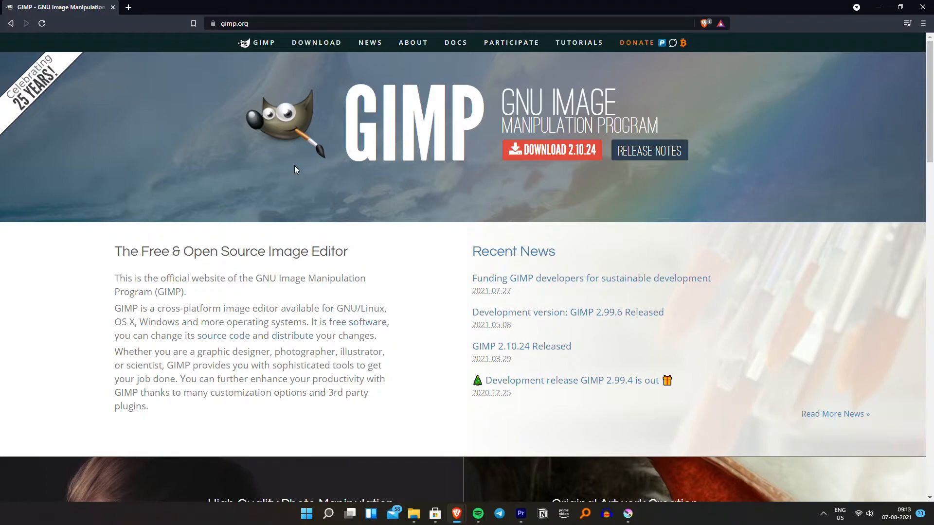
{"action": "mouse_move", "coordinate": [378, 189]}
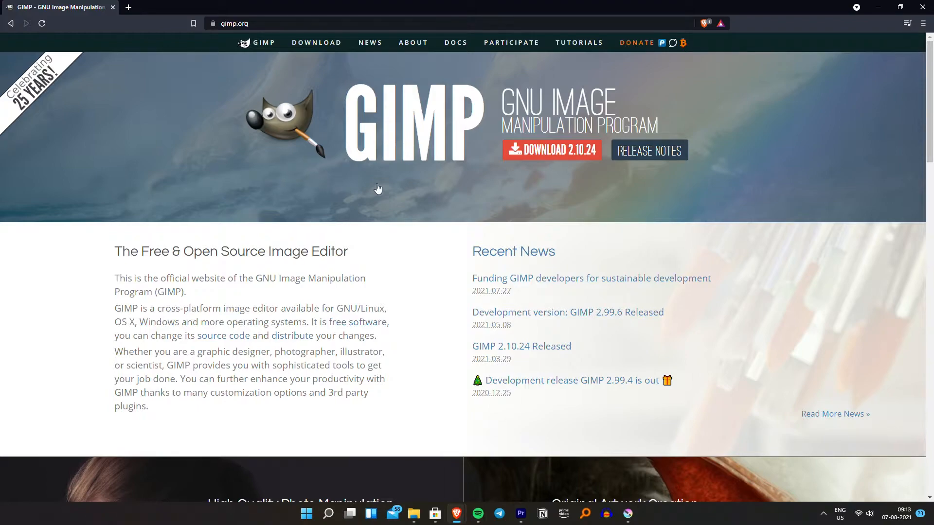
{"action": "mouse_move", "coordinate": [645, 34]}
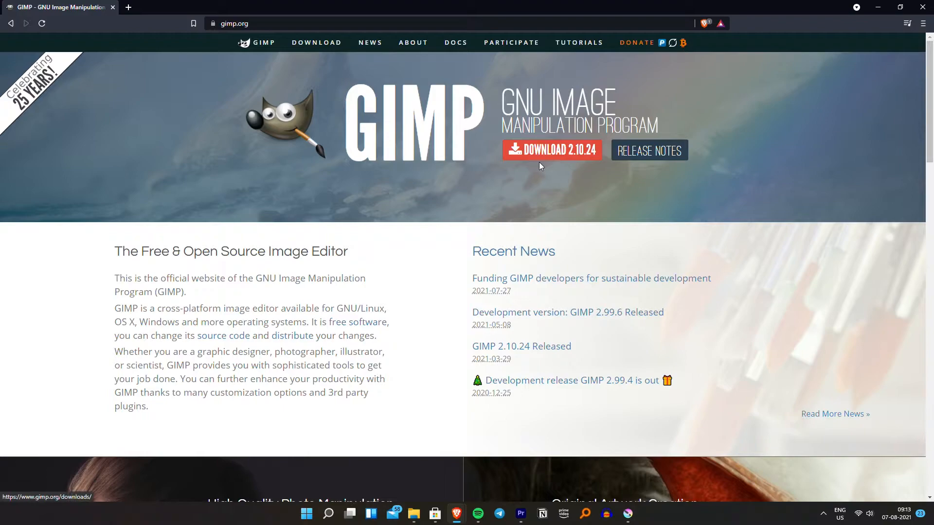
Download the GIMP 2.10.24 Windows installer directly from the GIMP downloads page.
{"action": "left_click", "coordinate": [551, 149]}
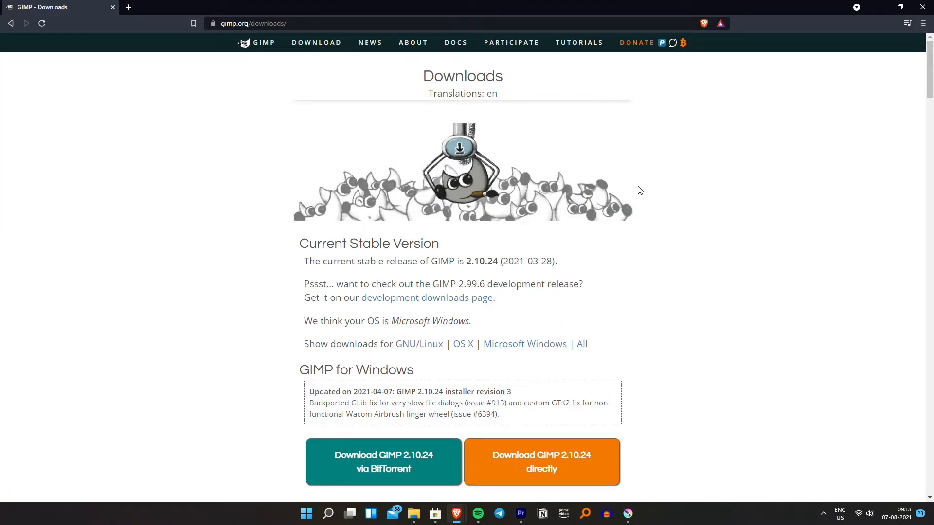
{"action": "scroll", "scroll_direction": "down", "scroll_amount": 3}
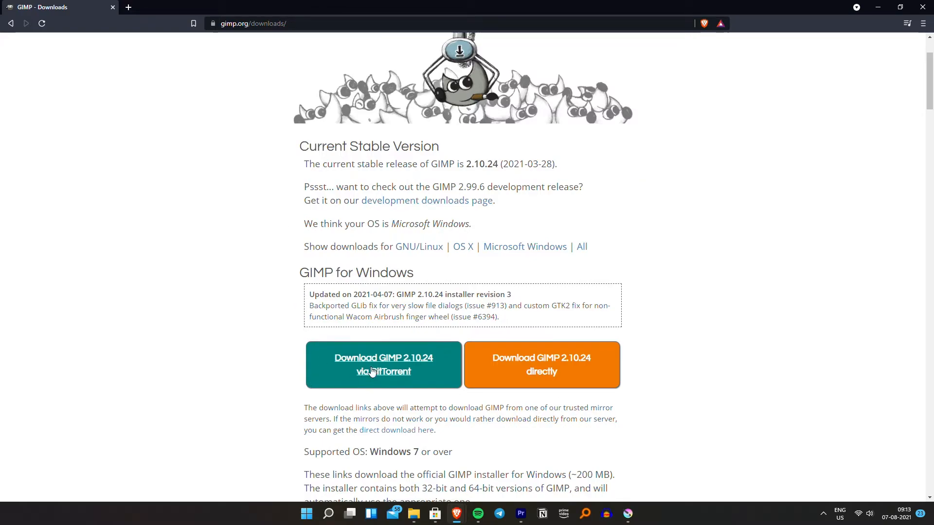
{"action": "mouse_move", "coordinate": [554, 390]}
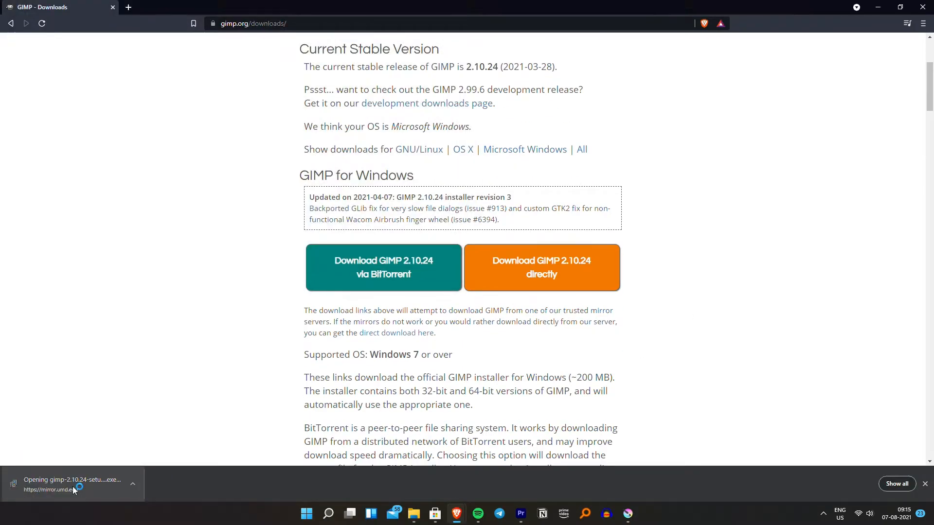
{"action": "left_click", "coordinate": [71, 484]}
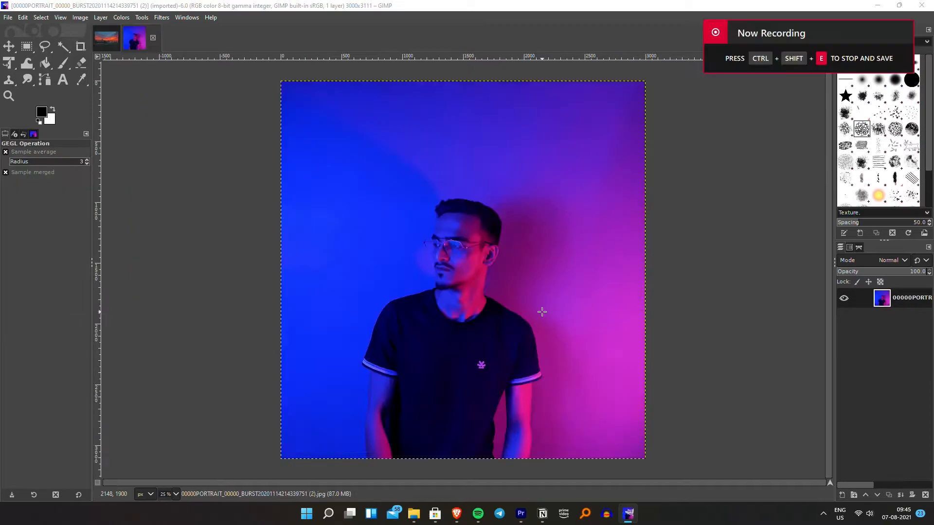
Adjust the portrait's colour balance, then preview a High Pass filter with a higher Std. Dev. value.
{"action": "left_click", "coordinate": [121, 18]}
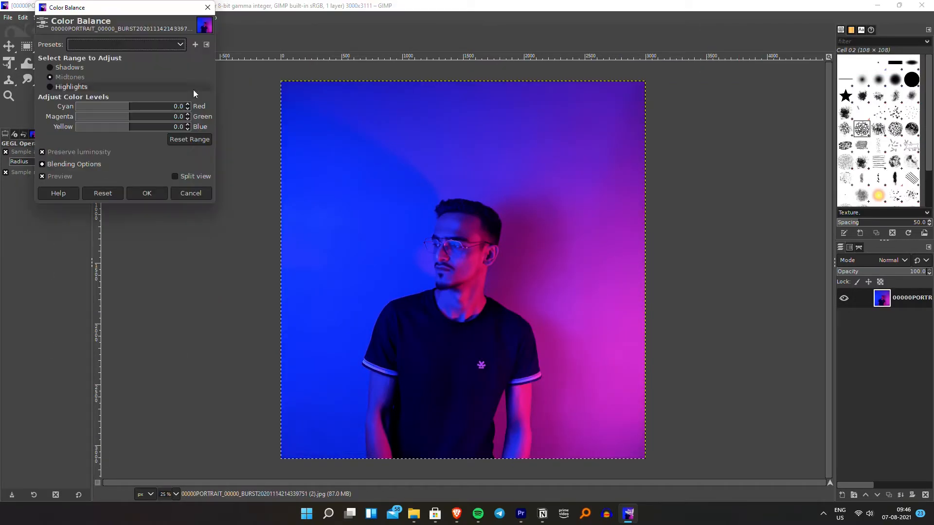
{"action": "left_click", "coordinate": [49, 67]}
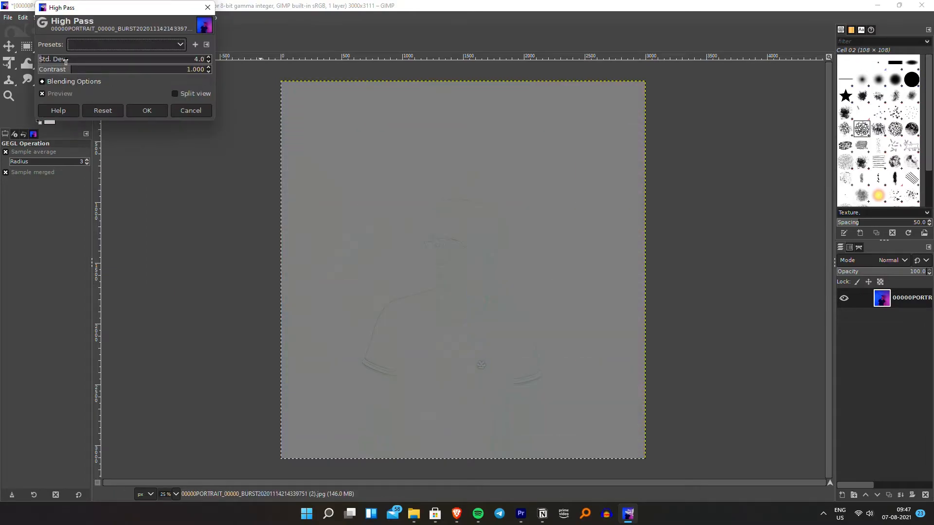
{"action": "left_click_drag", "start_coordinate": [56, 58], "coordinate": [203, 59]}
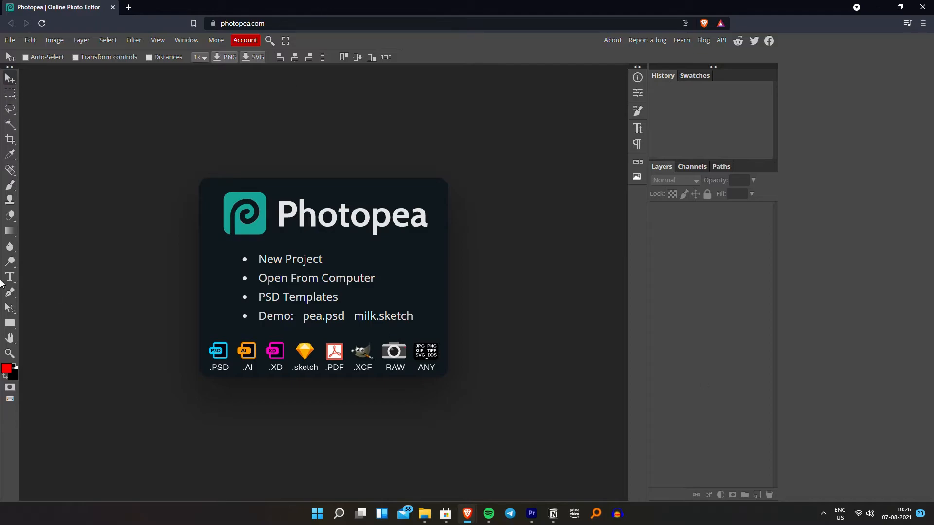
{"action": "mouse_move", "coordinate": [392, 140]}
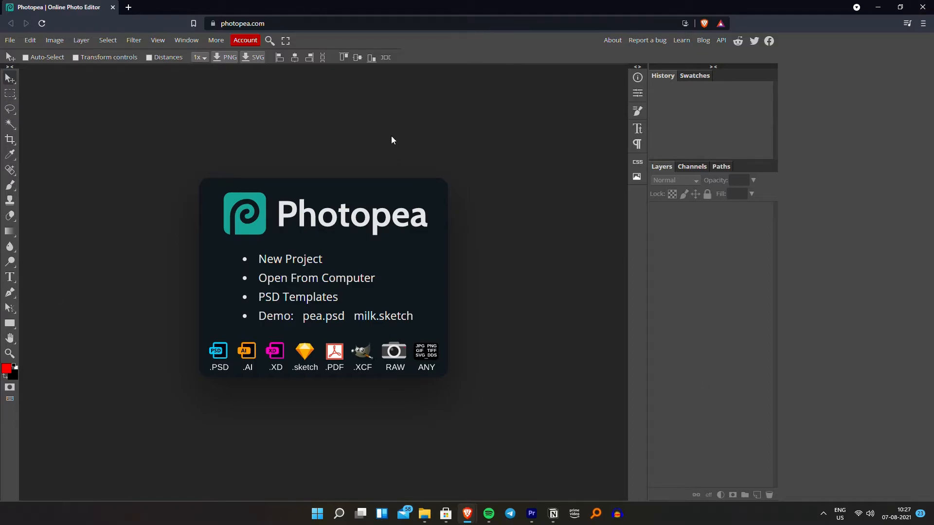
{"action": "mouse_move", "coordinate": [50, 86]}
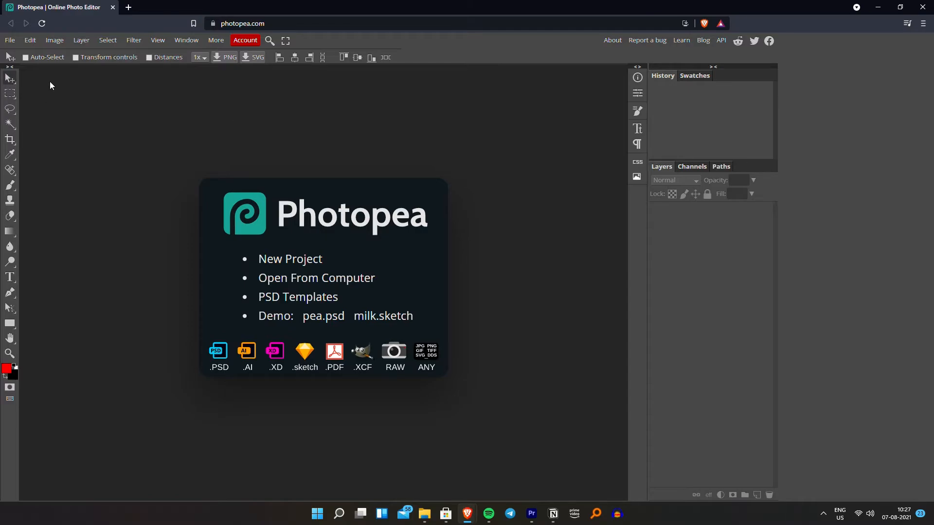
{"action": "mouse_move", "coordinate": [263, 48]}
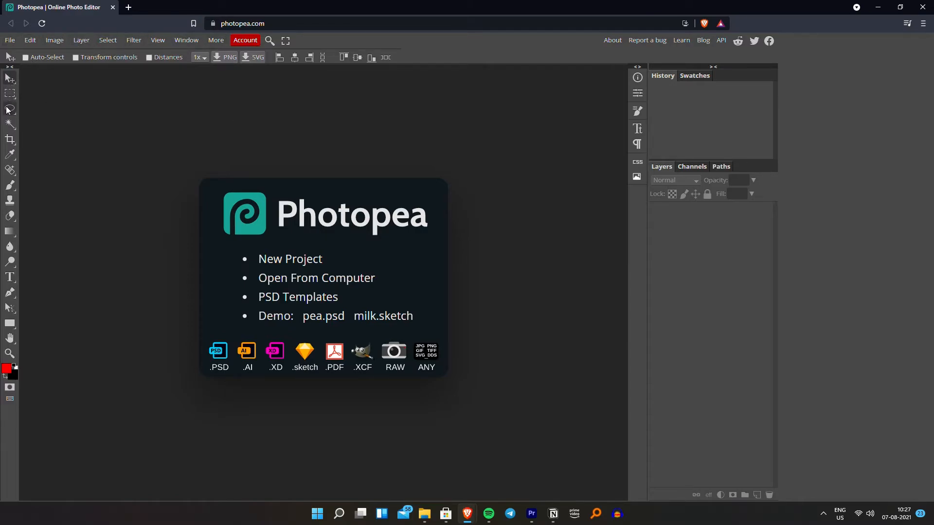
Switch to the Lasso selection tool in Photopea's toolbox.
{"action": "left_click", "coordinate": [10, 108]}
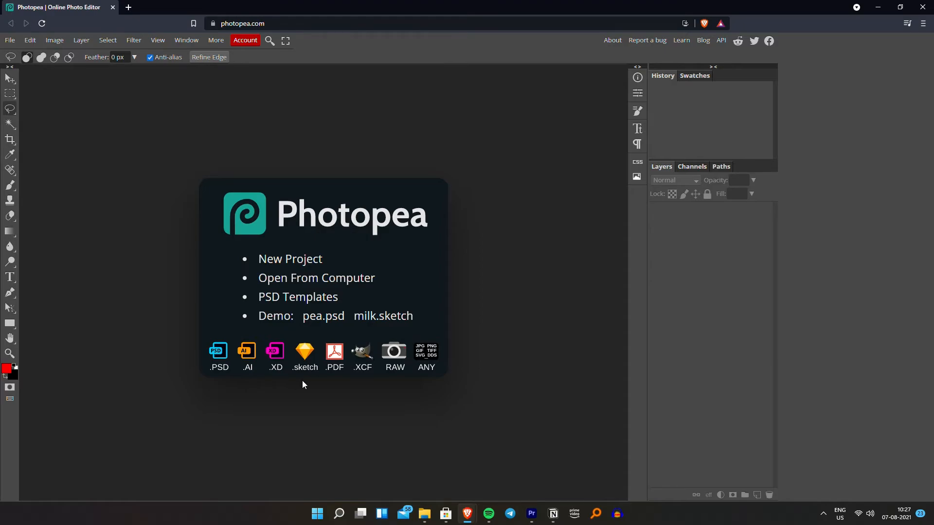
{"action": "mouse_move", "coordinate": [371, 391]}
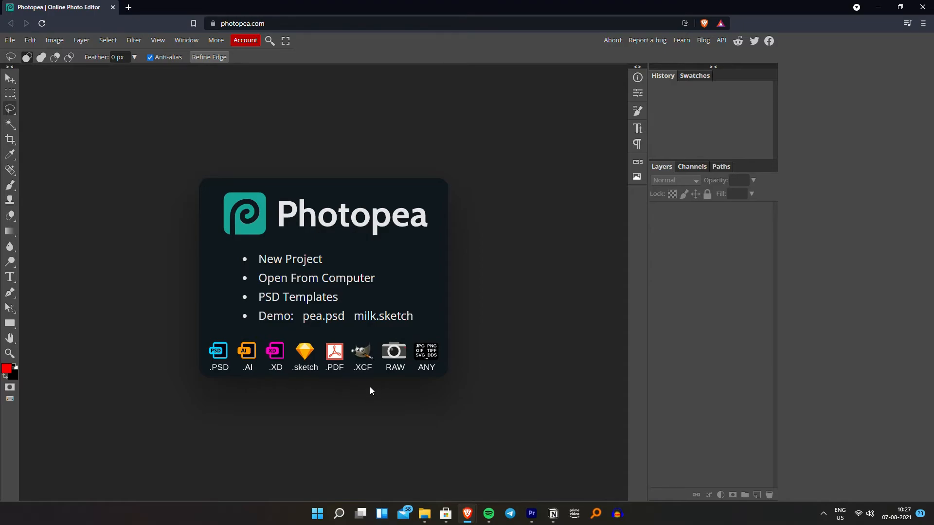
{"action": "mouse_move", "coordinate": [681, 40]}
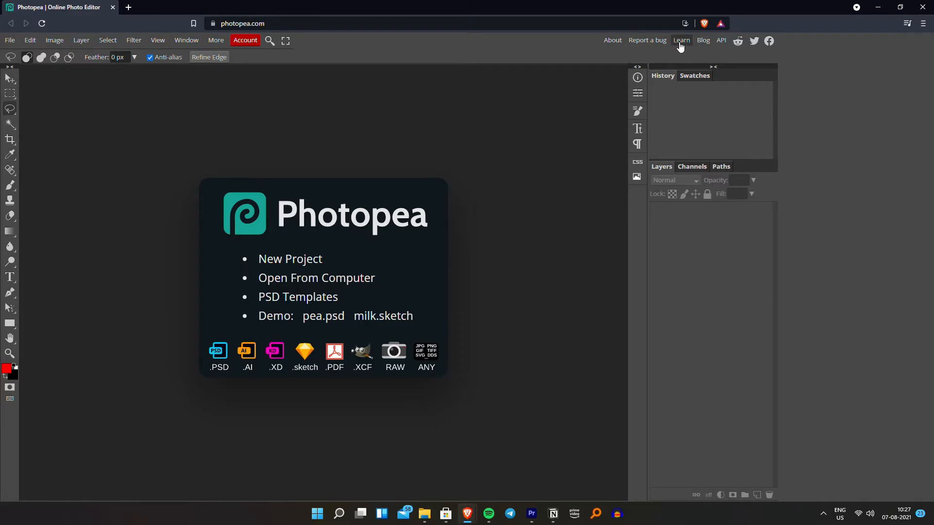
Browse Photopea's Learn guide and Tutorials, ending on the PSD Templates gallery.
{"action": "left_click", "coordinate": [681, 40]}
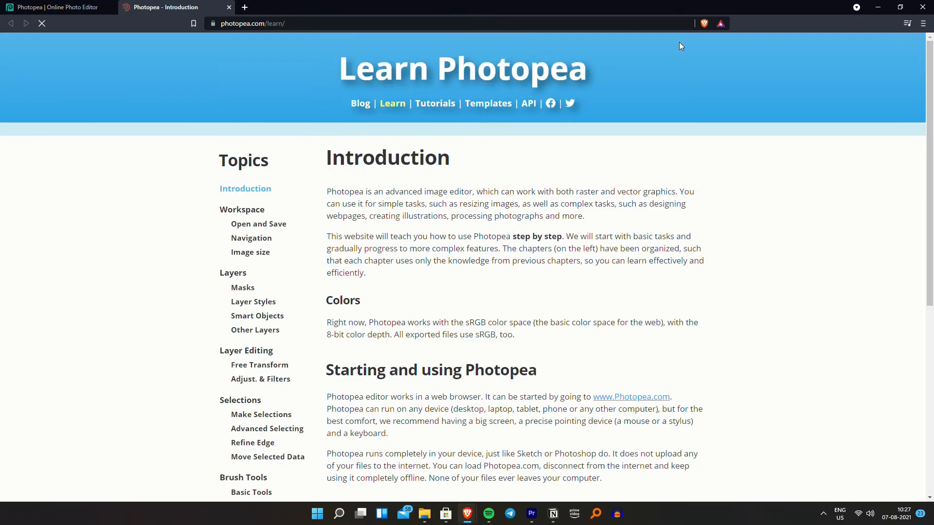
{"action": "scroll", "scroll_direction": "down", "scroll_amount": 3}
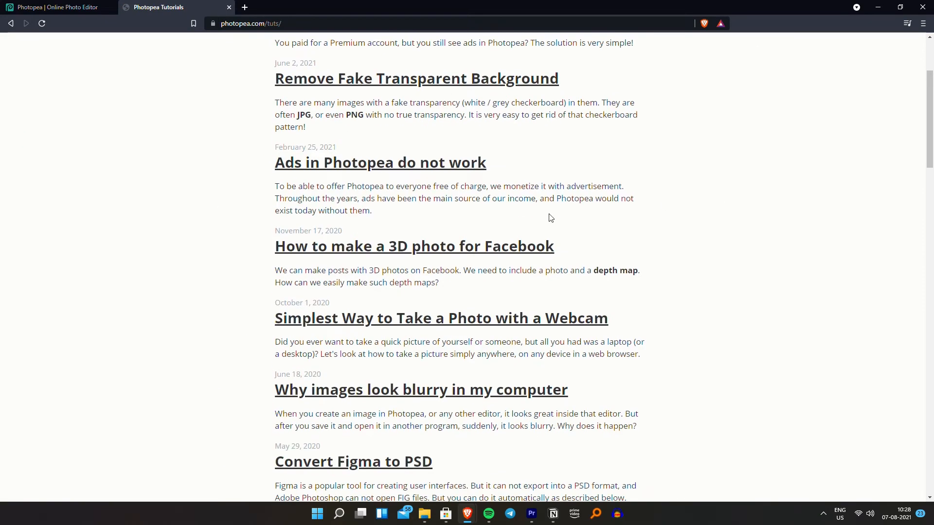
{"action": "scroll", "scroll_direction": "down", "scroll_amount": 3}
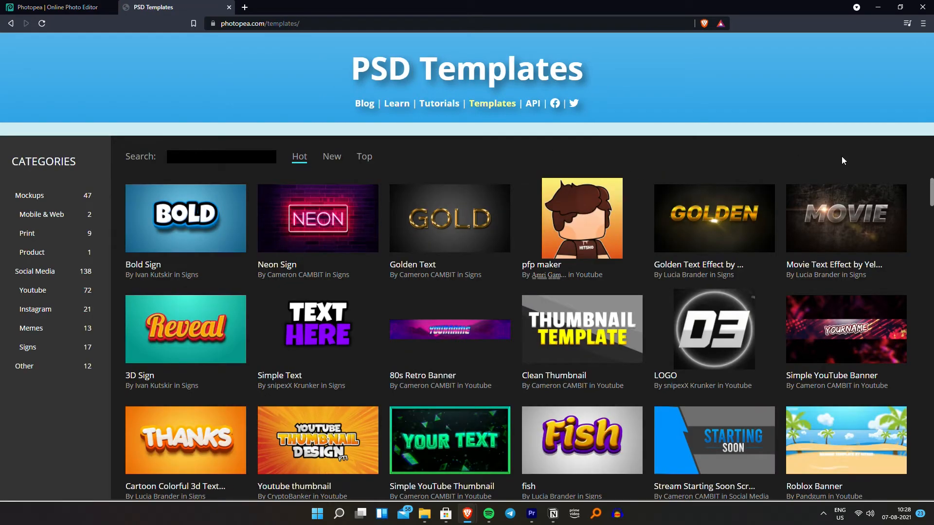
{"action": "scroll", "scroll_direction": "down", "scroll_amount": 3}
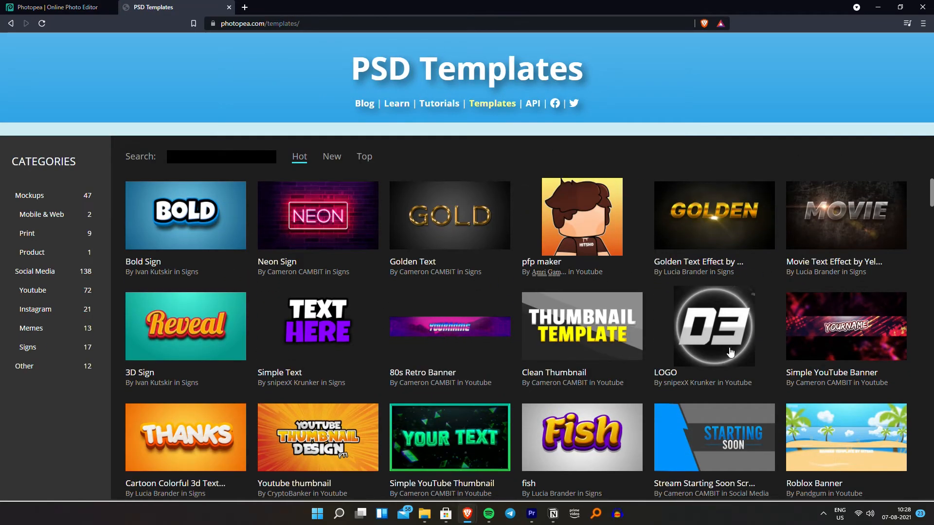
{"action": "scroll", "scroll_direction": "down", "scroll_amount": 3}
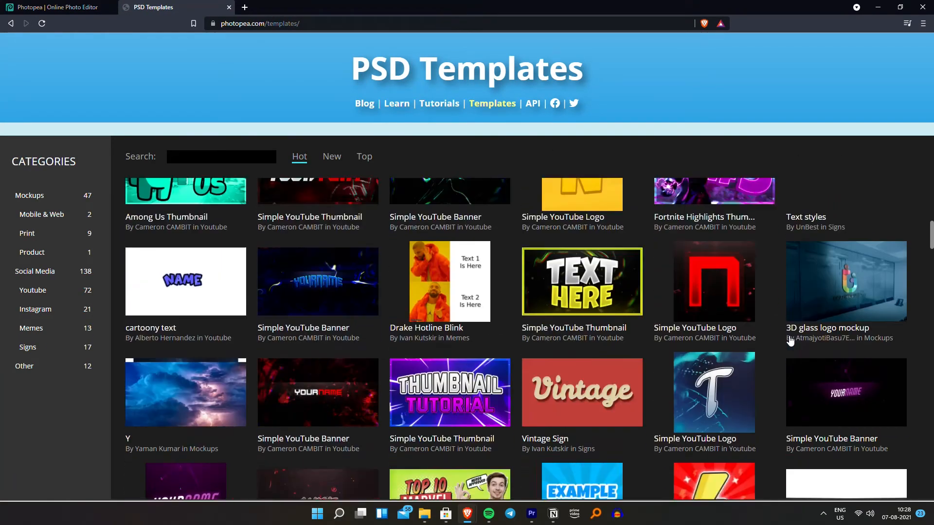